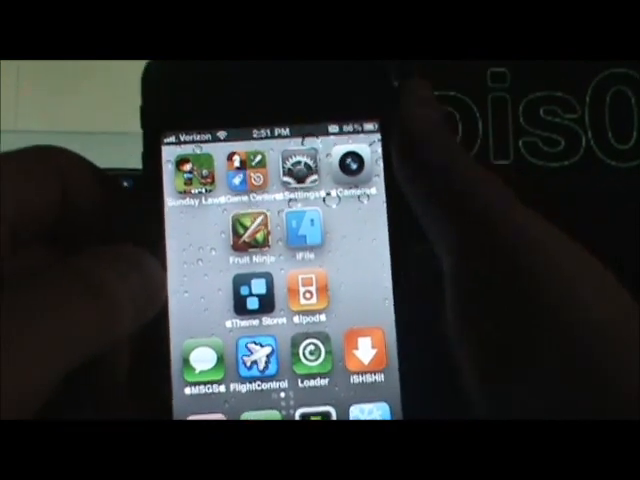
# Swipe through the home screen pages and scroll through the opened app's list
pyautogui.hscroll(-3)
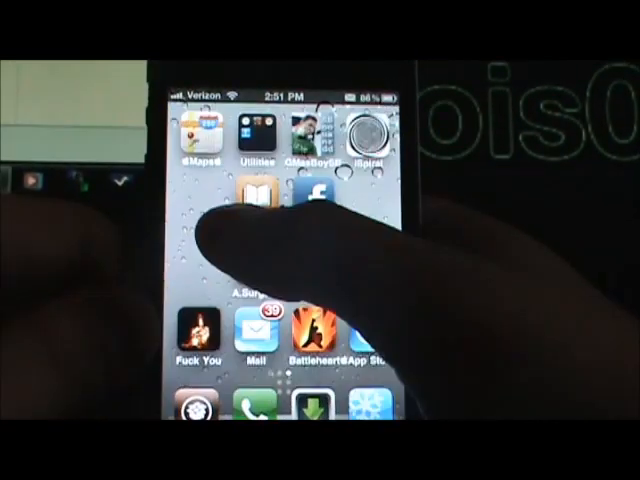
pyautogui.hscroll(-3)
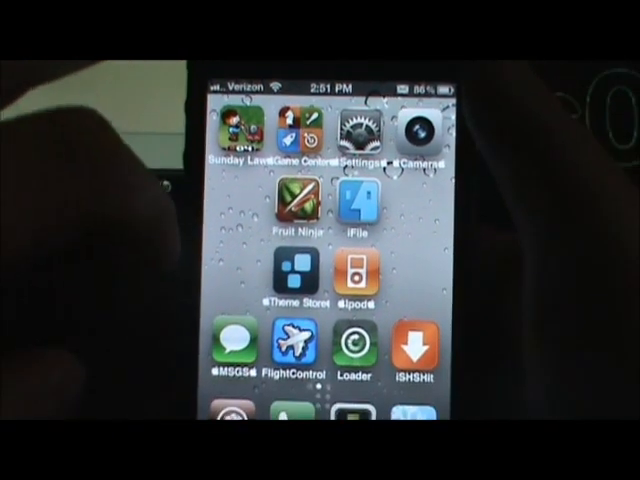
pyautogui.scroll(3)
pyautogui.write('Ph')
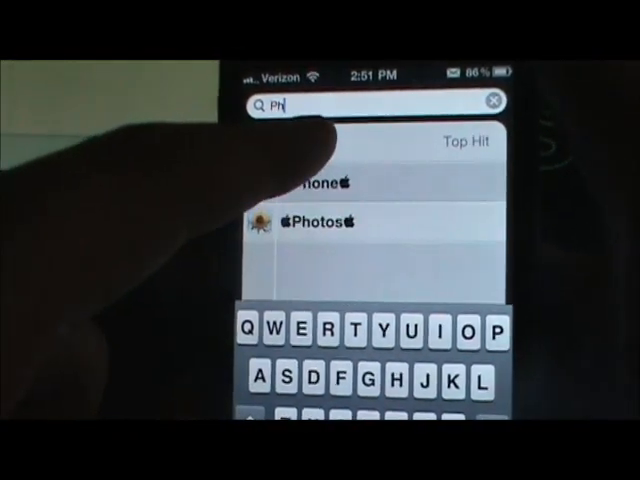
pyautogui.click(310, 221)
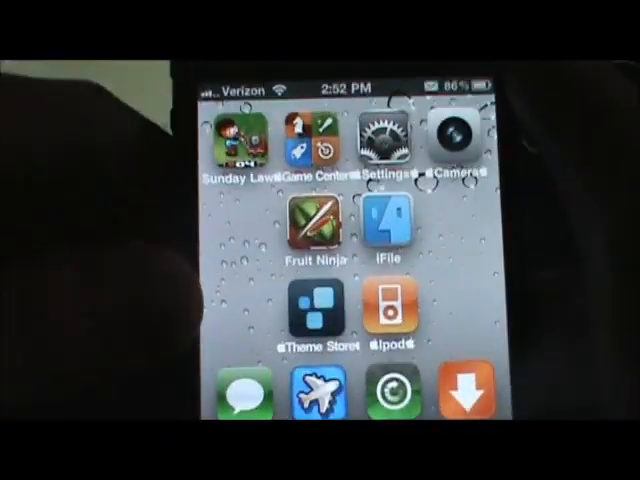
pyautogui.scroll(3)
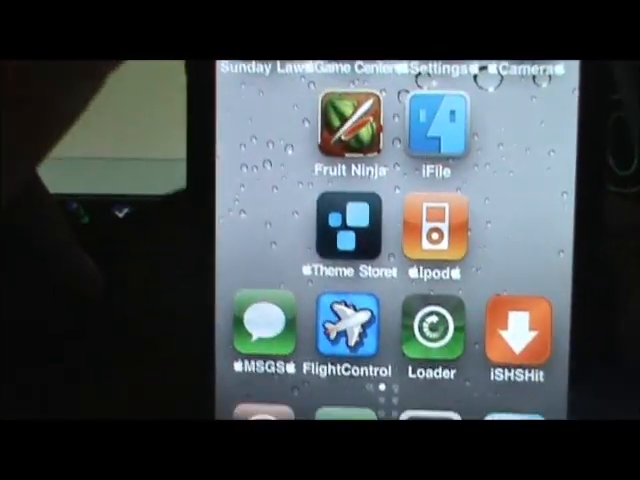
pyautogui.scroll(-3)
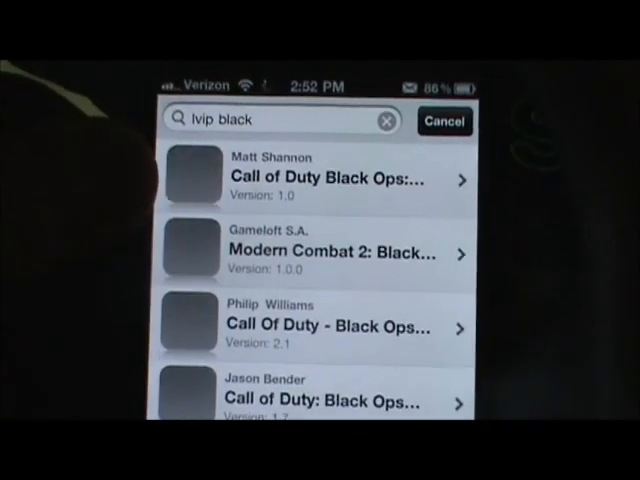
pyautogui.scroll(-3)
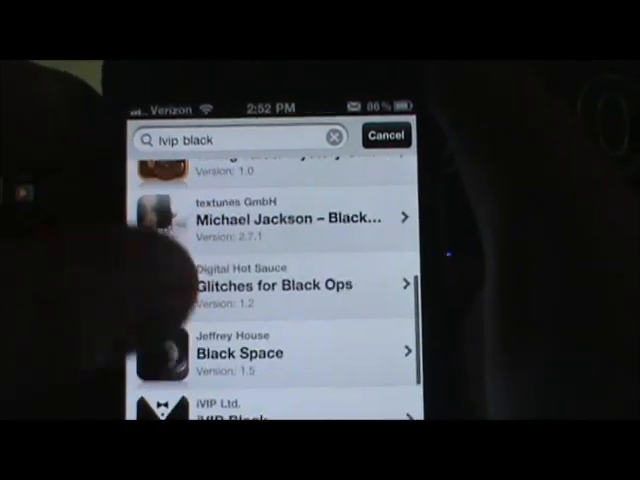
pyautogui.scroll(-3)
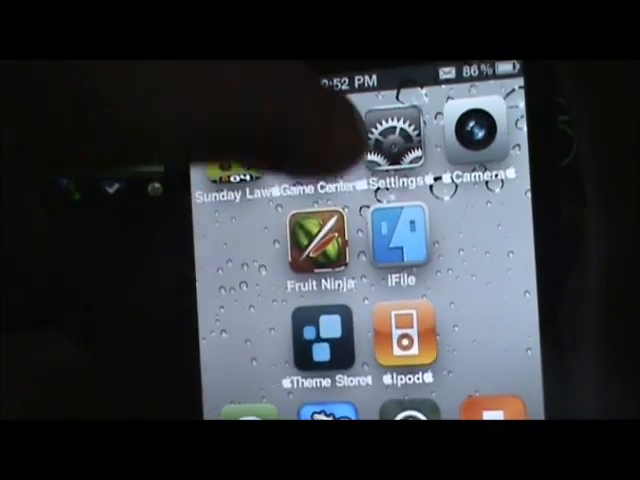
# Browse the Applications folder in the iFile file browser
pyautogui.click(393, 237)
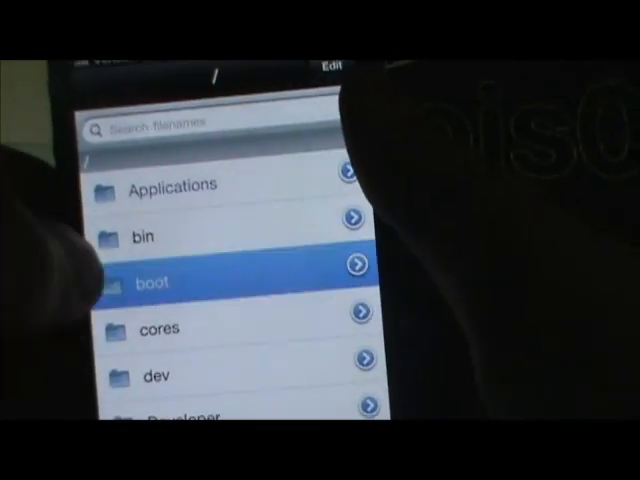
pyautogui.scroll(-3)
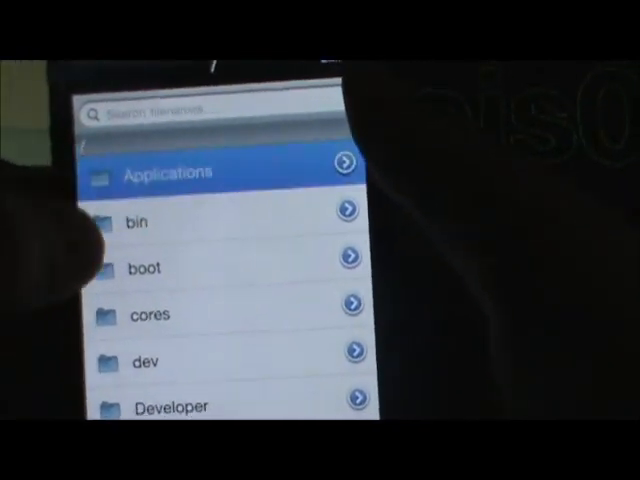
pyautogui.click(340, 161)
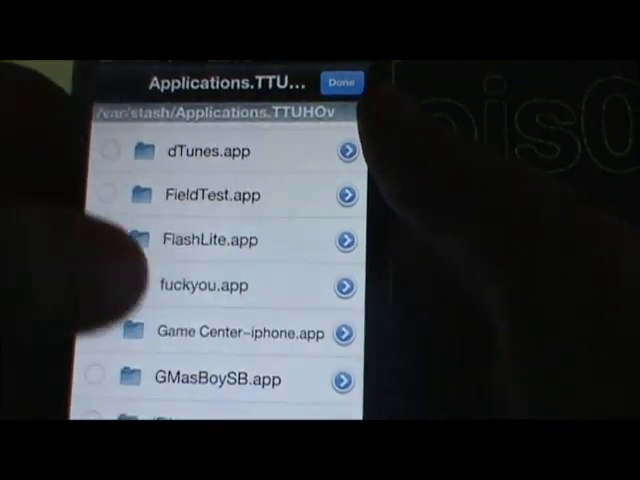
pyautogui.scroll(-3)
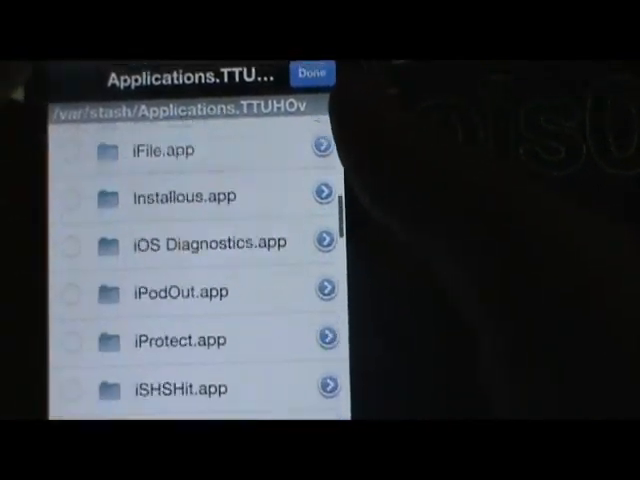
pyautogui.scroll(-3)
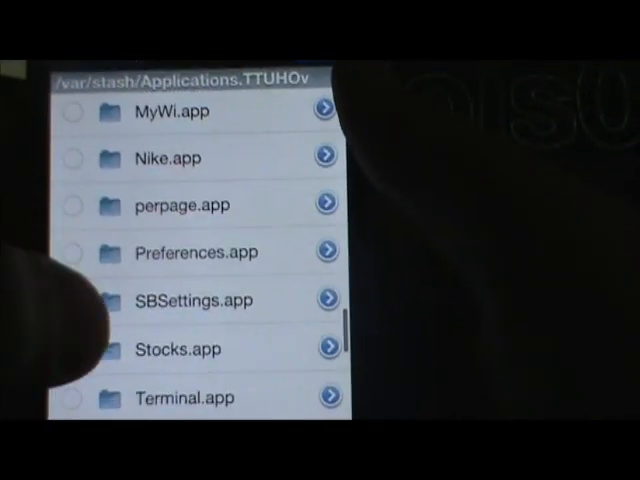
pyautogui.scroll(-3)
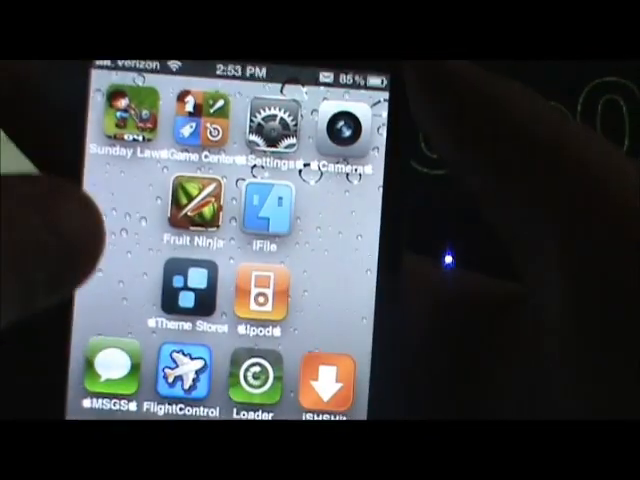
pyautogui.hscroll(-3)
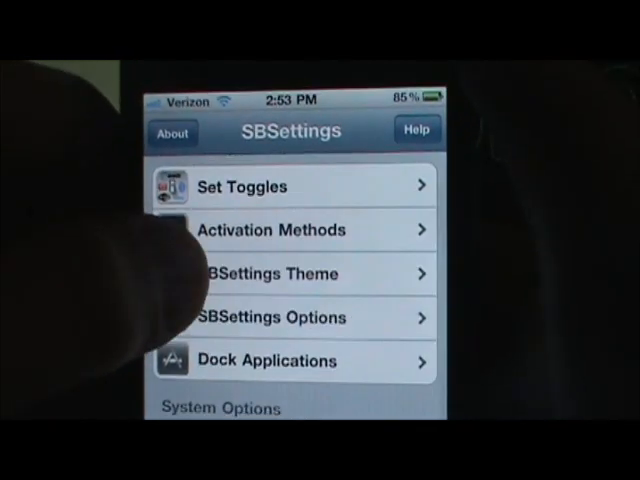
# View the SBSettings themes list, then scroll through the DeepEnd, iWhiteBoard and LockInfo entries
pyautogui.click(290, 274)
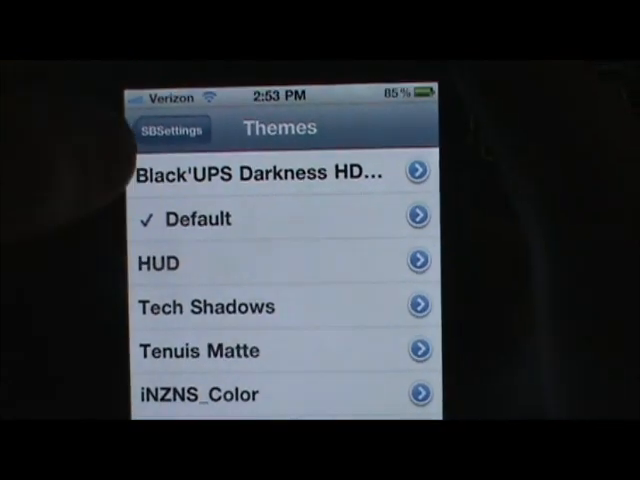
pyautogui.click(172, 129)
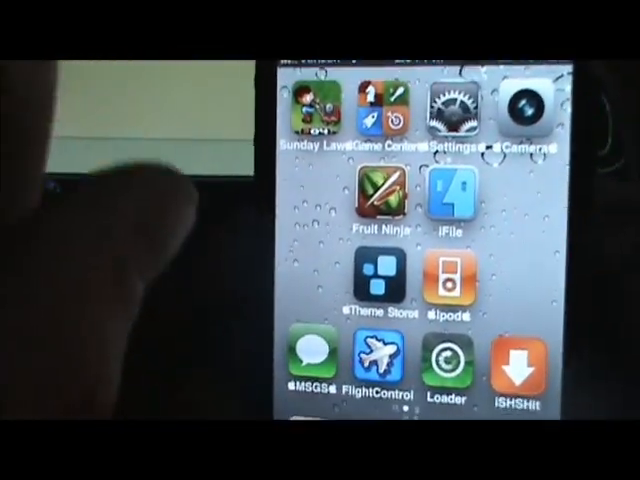
pyautogui.hscroll(-3)
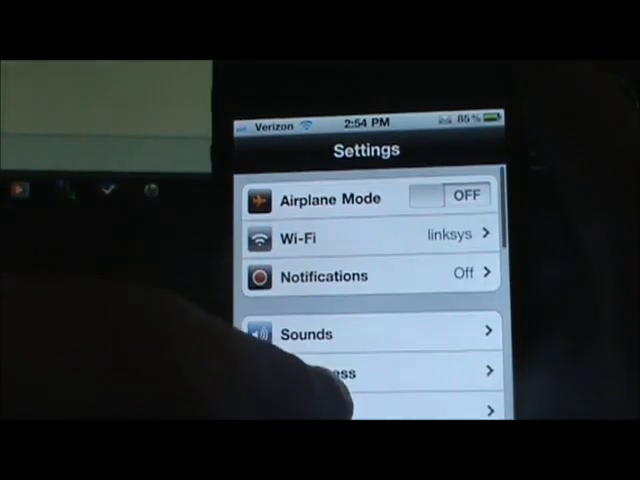
pyautogui.scroll(-3)
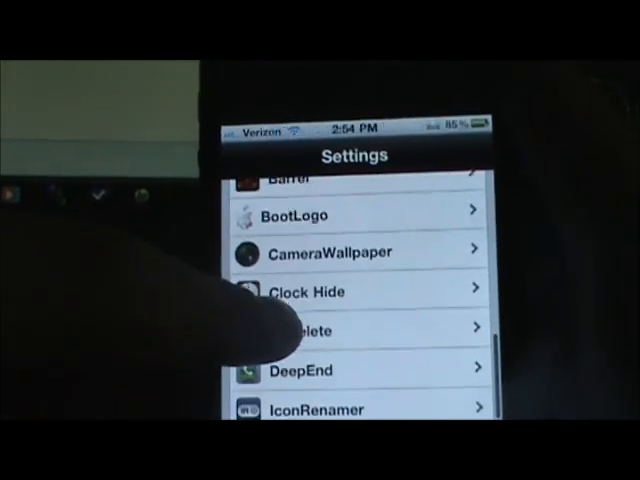
pyautogui.scroll(3)
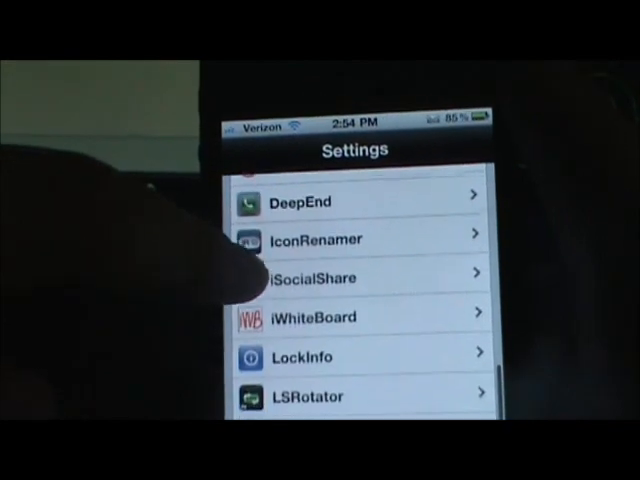
pyautogui.scroll(-3)
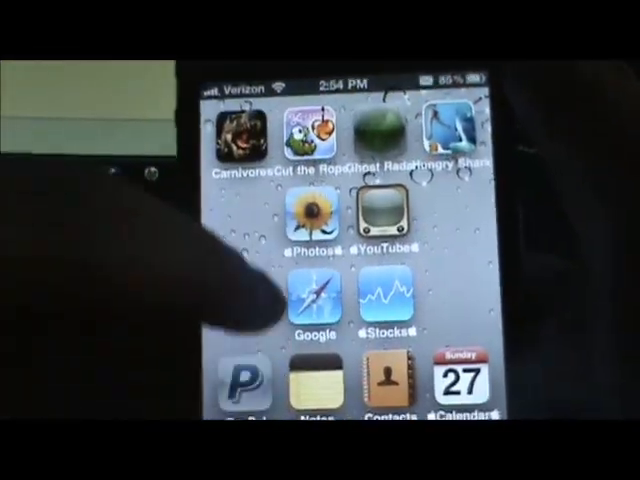
# Swipe across the SpringBoard pages to the page with Settings, iFile and Theme Store
pyautogui.hscroll(-3)
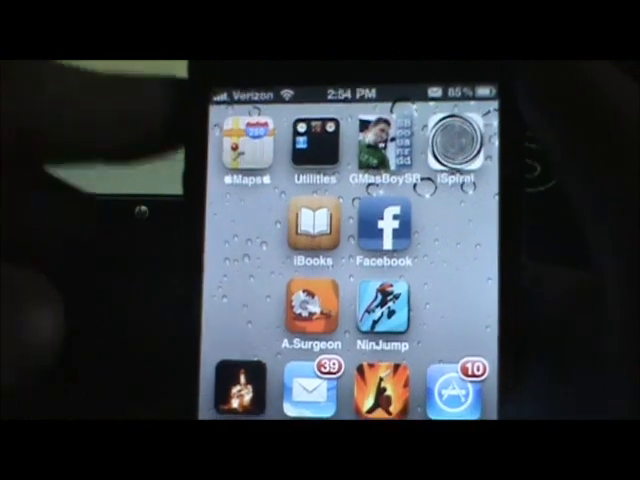
pyautogui.hscroll(-3)
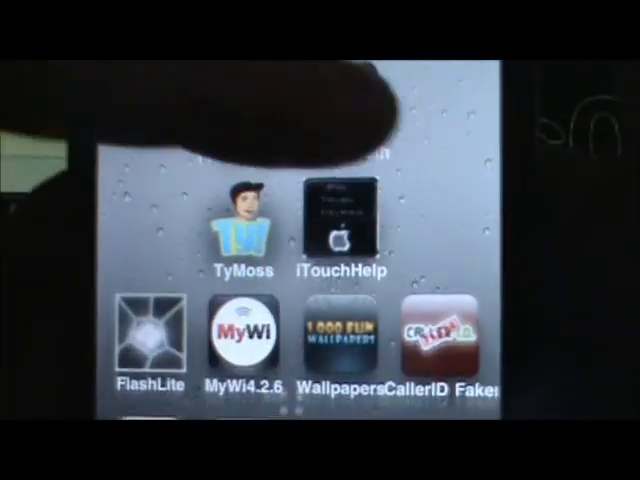
pyautogui.hscroll(-3)
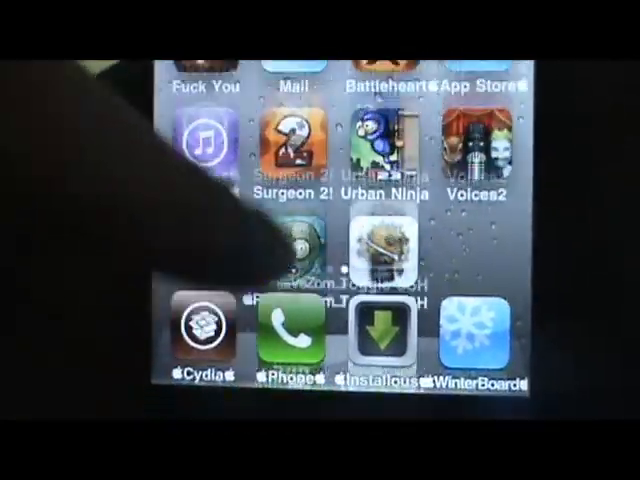
pyautogui.hscroll(-3)
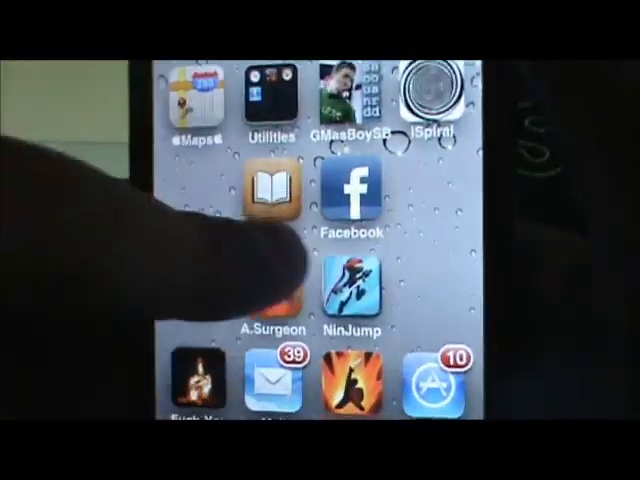
pyautogui.hscroll(-3)
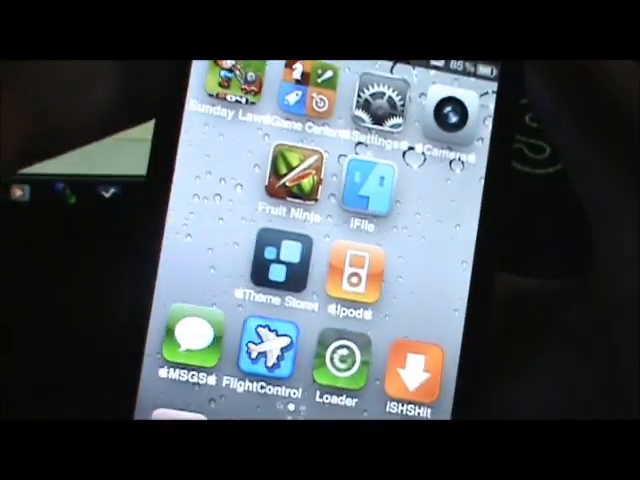
# Scroll the Settings tweak list and try the CameraWallpaper live camera overlay controls
pyautogui.click(382, 95)
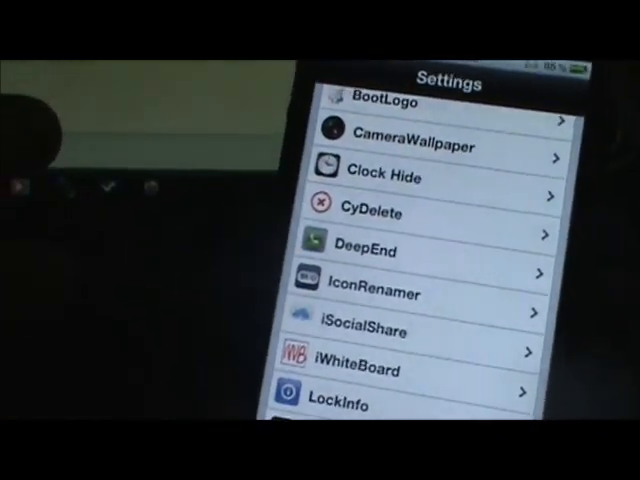
pyautogui.scroll(-3)
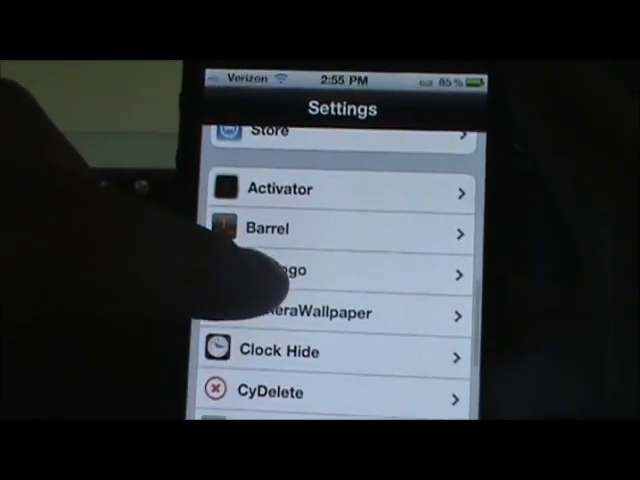
pyautogui.scroll(3)
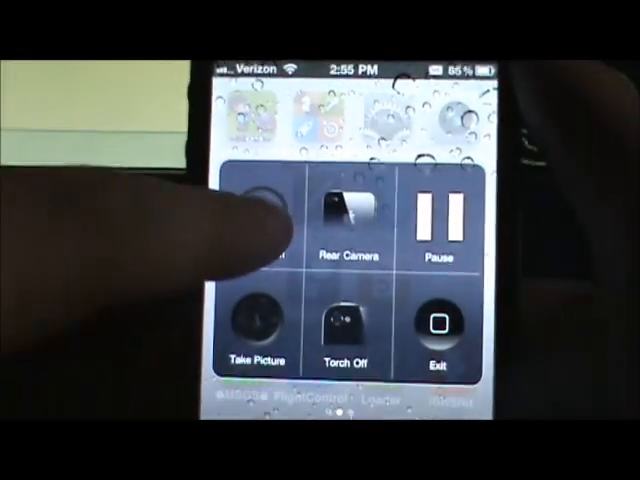
pyautogui.click(437, 338)
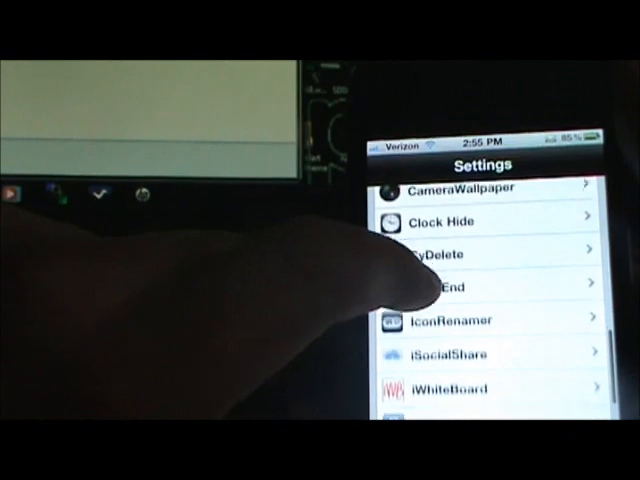
# Open iSocialShare's settings and pick a Camera Roll photo to share
pyautogui.scroll(-3)
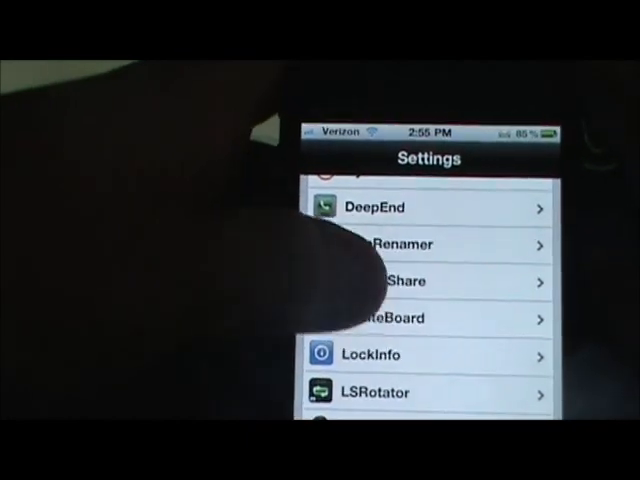
pyautogui.click(398, 281)
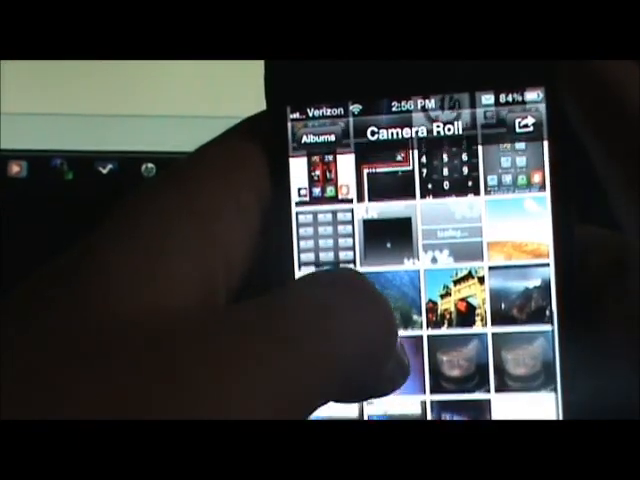
pyautogui.click(450, 300)
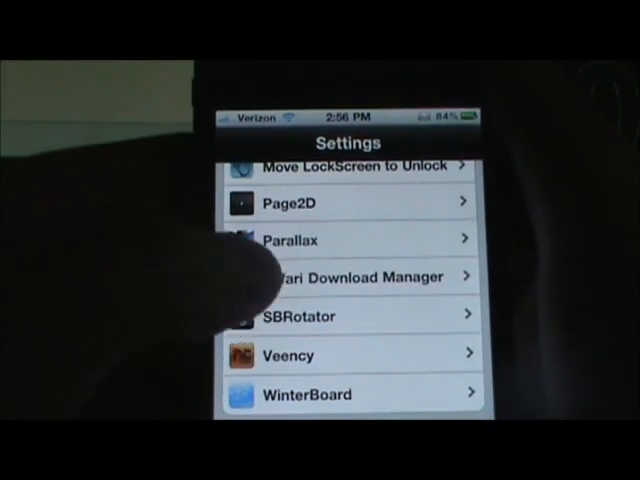
# Scroll up the tweak list and open a tweak's preferences page
pyautogui.scroll(3)
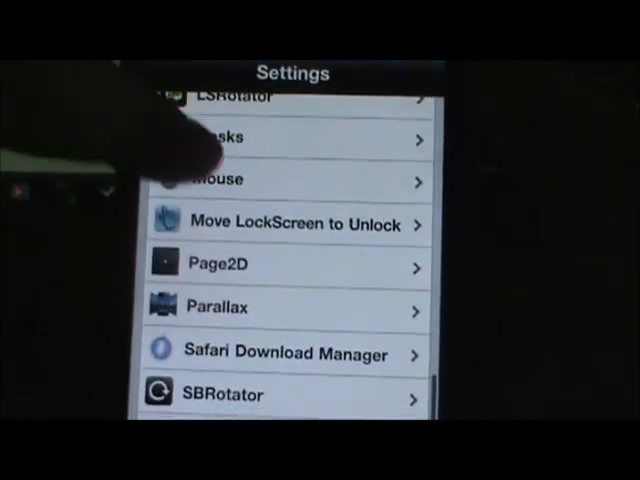
pyautogui.click(230, 96)
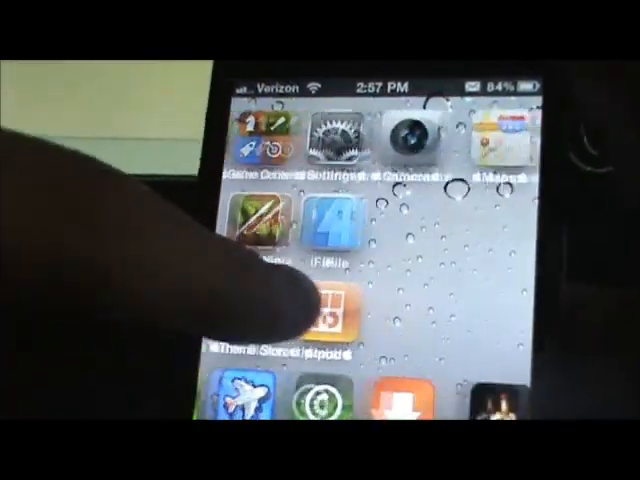
# Google 'greenpois0n', open greenpois0n.com, and download gp_win_rc6.1.zip
pyautogui.hscroll(-3)
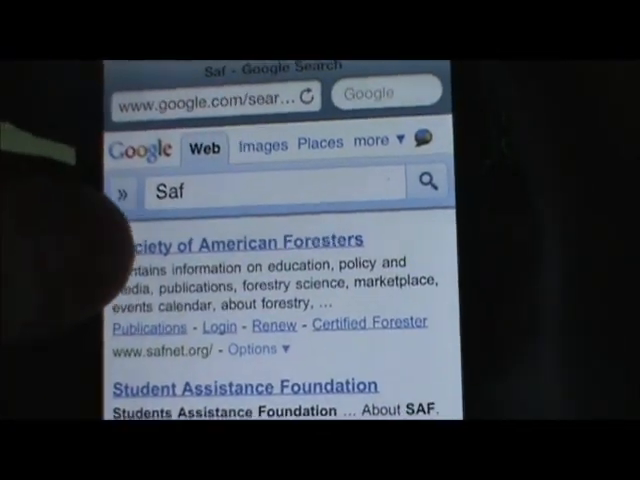
pyautogui.click(270, 191)
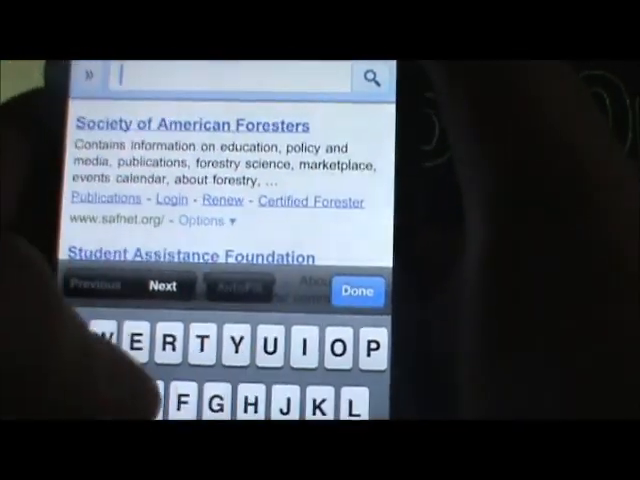
pyautogui.click(230, 78)
pyautogui.write('greenpois0n')
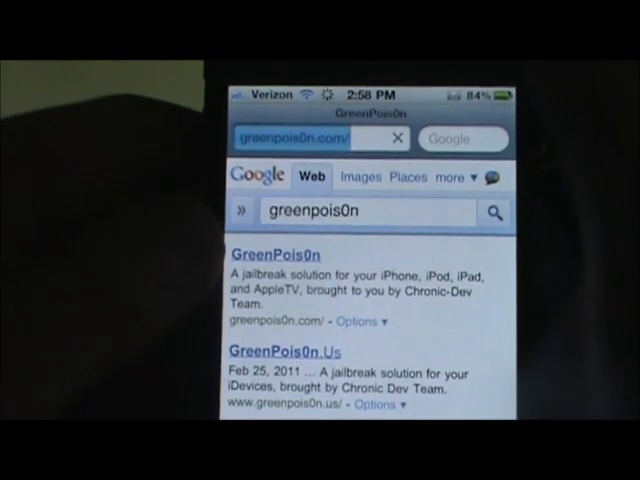
pyautogui.click(282, 255)
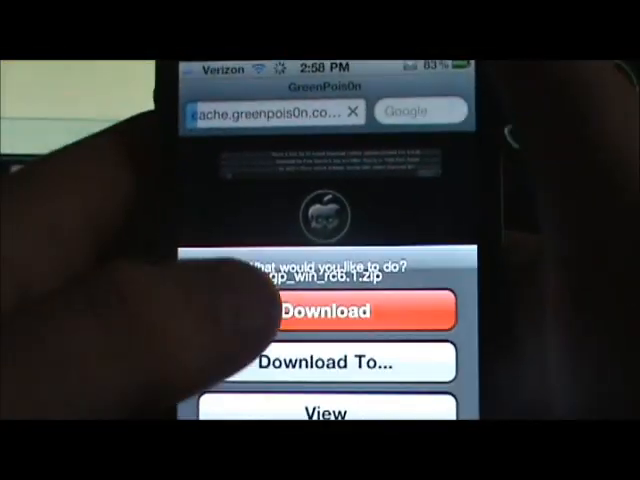
pyautogui.click(335, 311)
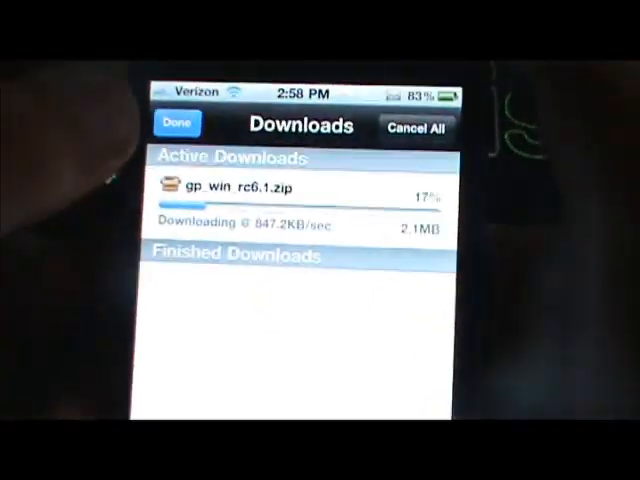